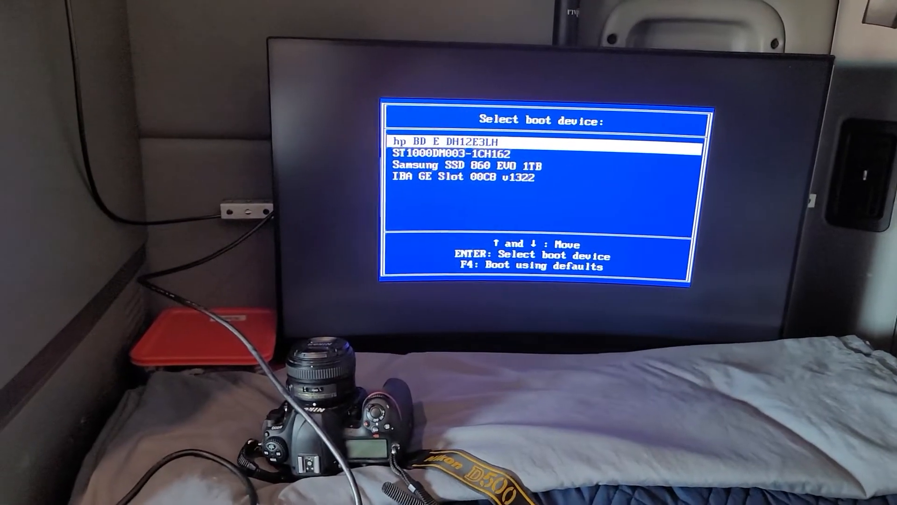
Step: Highlight the Samsung SSD 860 EVO 1TB entry, moving down past the ST1000DM003-1CH162 drive
key(Down)
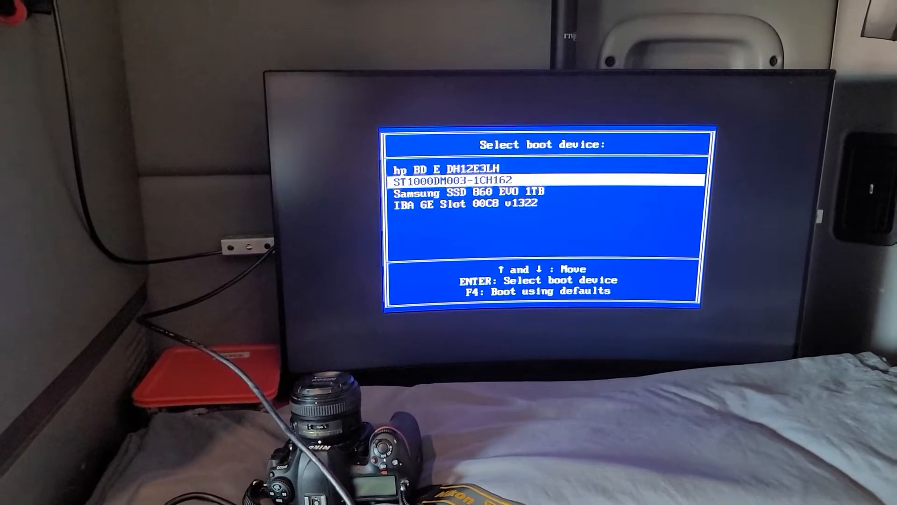
key(down)
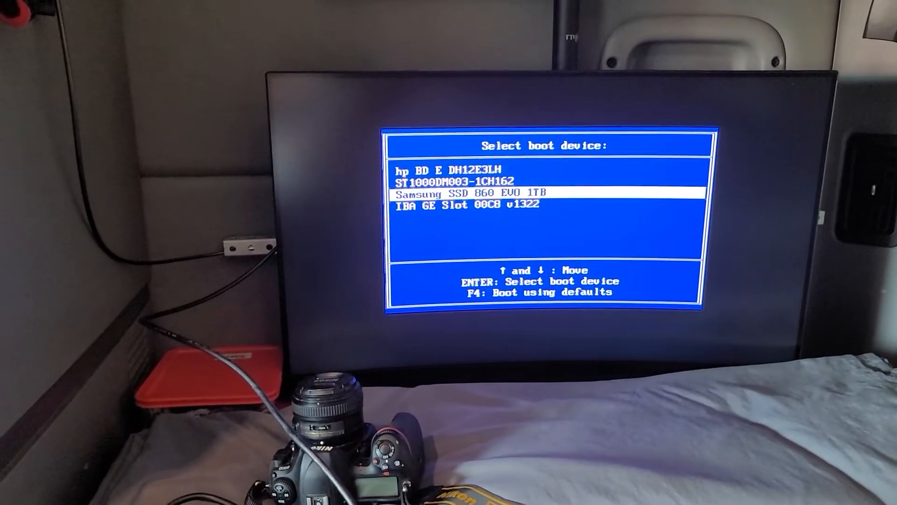